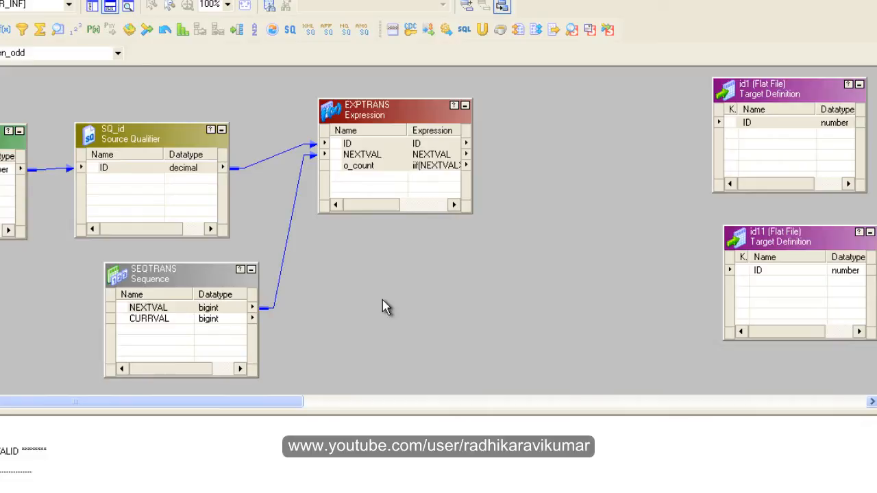
mouse_move(317, 213)
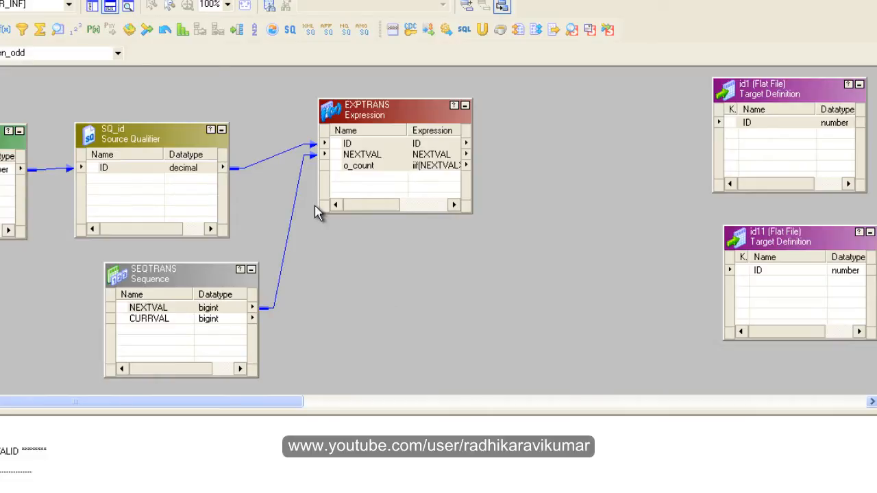
mouse_move(427, 308)
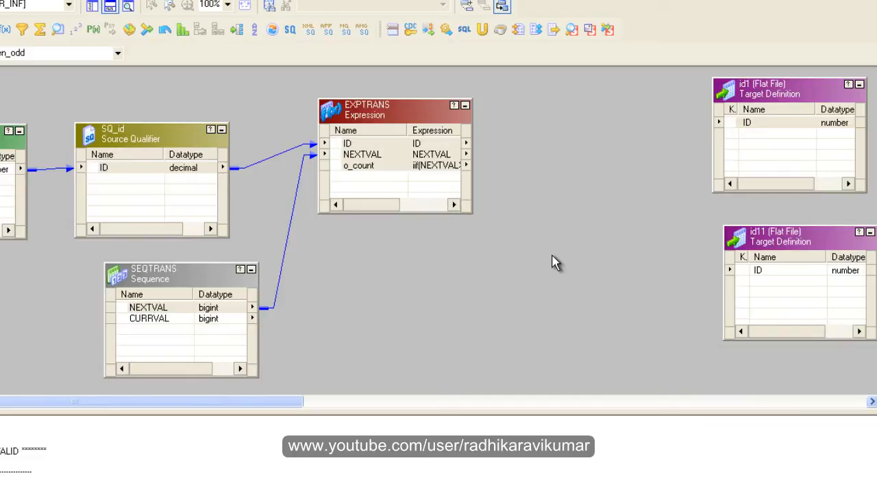
mouse_move(233, 92)
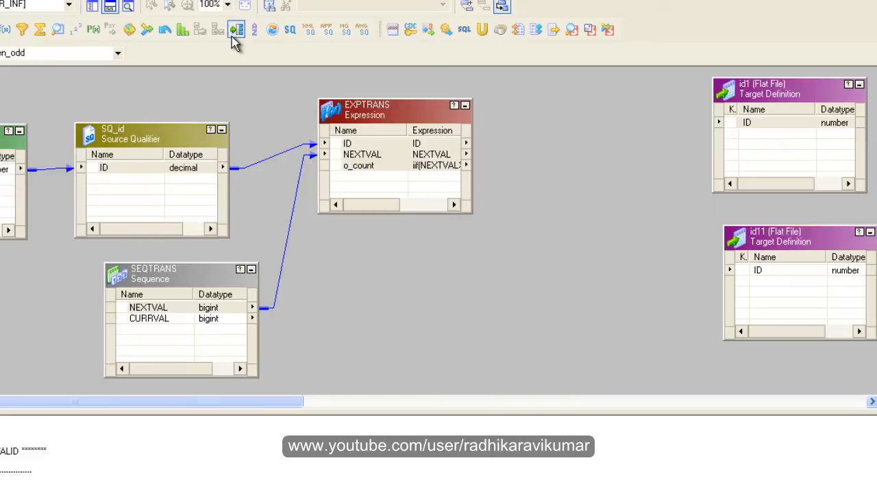
Select the Router tool to add a router transformation to the mapping
left_click(237, 29)
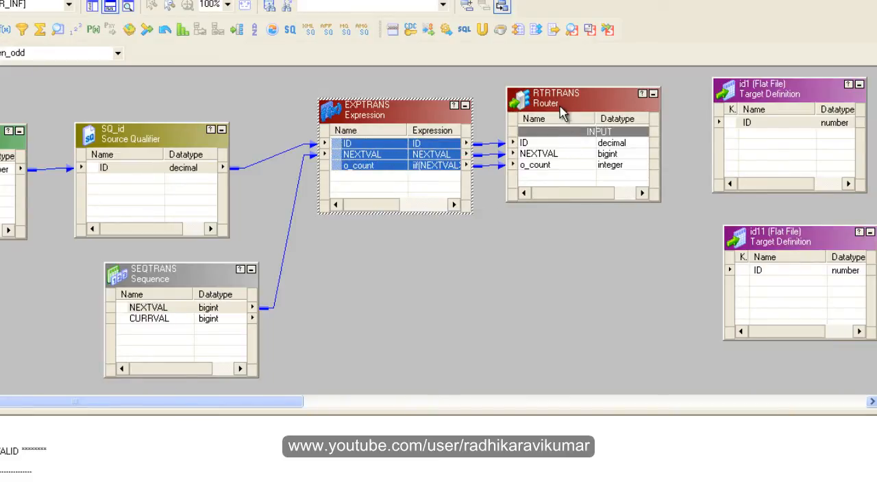
Add two groups to RTRTRANS and name them even and odd
double_click(561, 102)
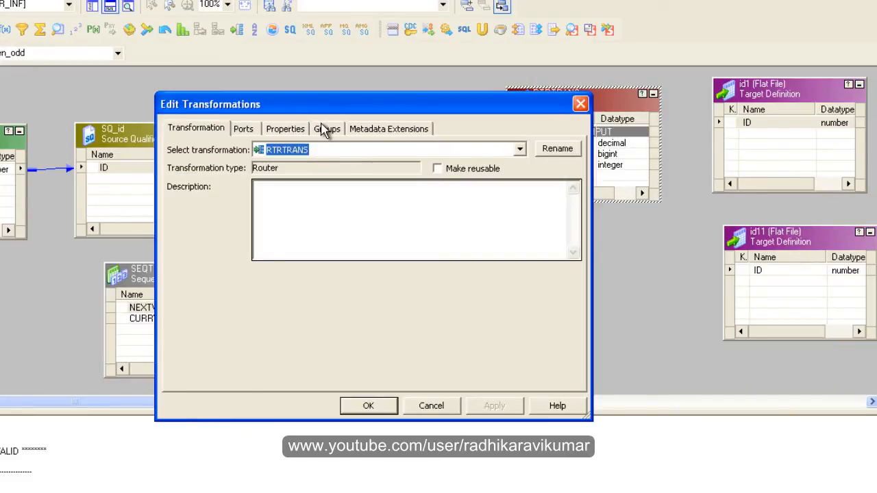
left_click(326, 129)
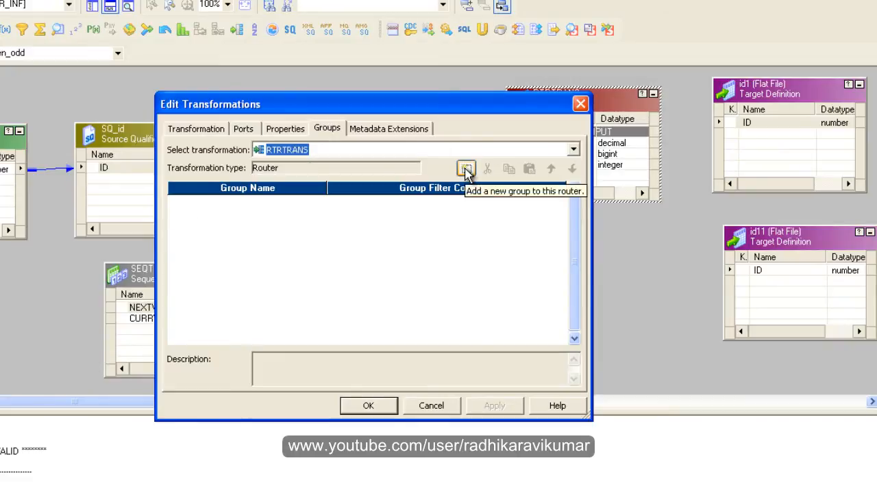
left_click(465, 167)
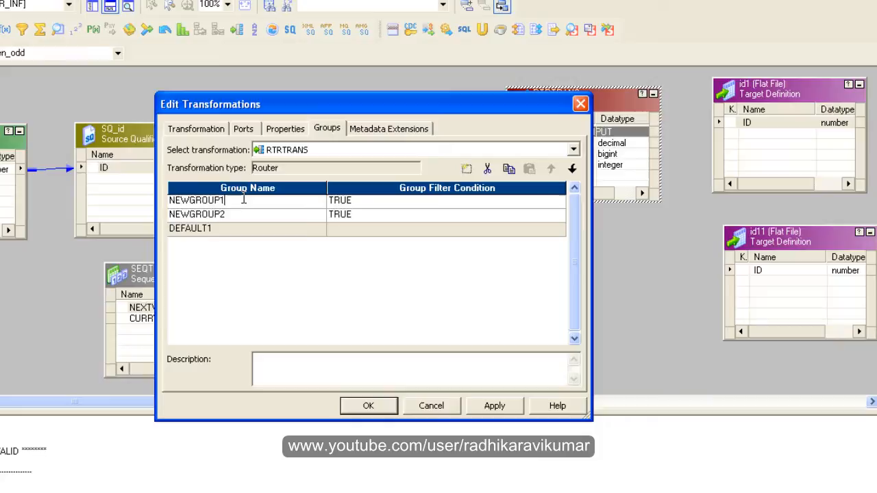
type("even")
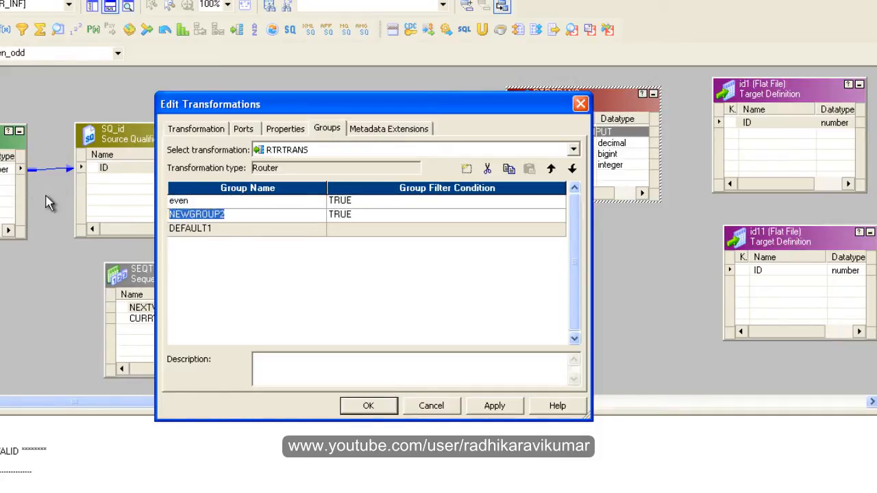
type("odd")
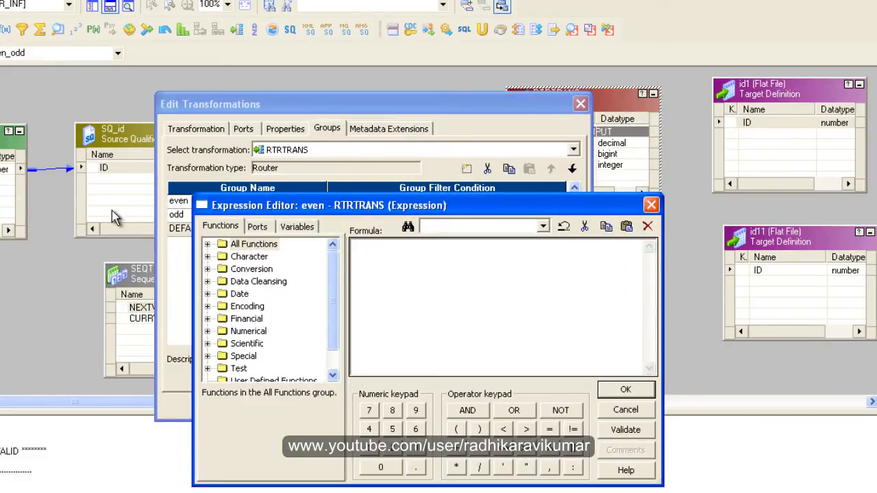
Enter o_count=1 as the even group's filter condition, validate it and accept
left_click(257, 226)
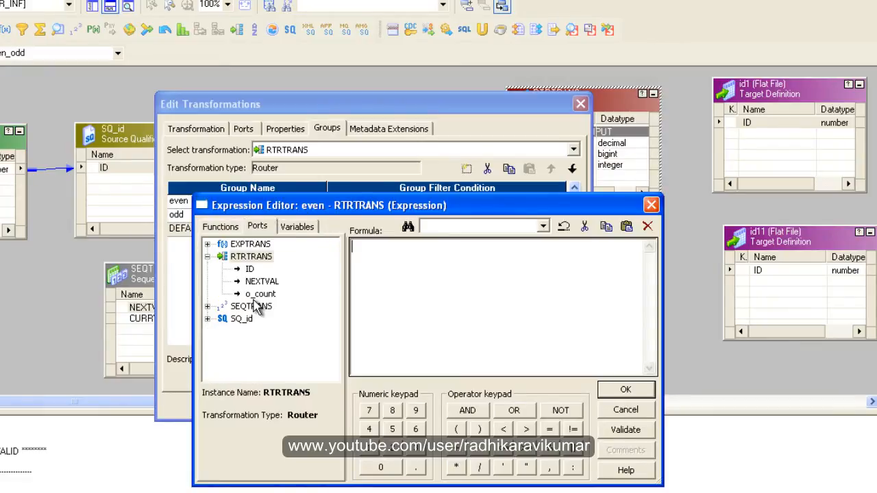
double_click(260, 294)
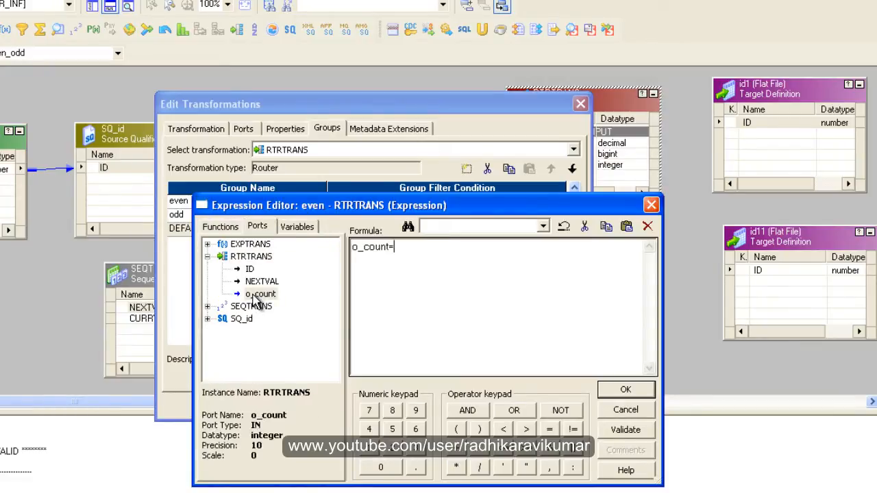
left_click(624, 429)
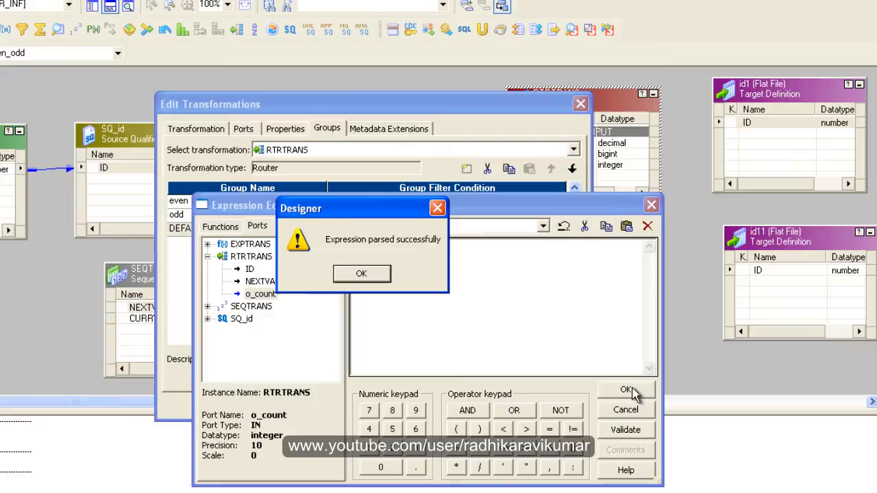
left_click(360, 272)
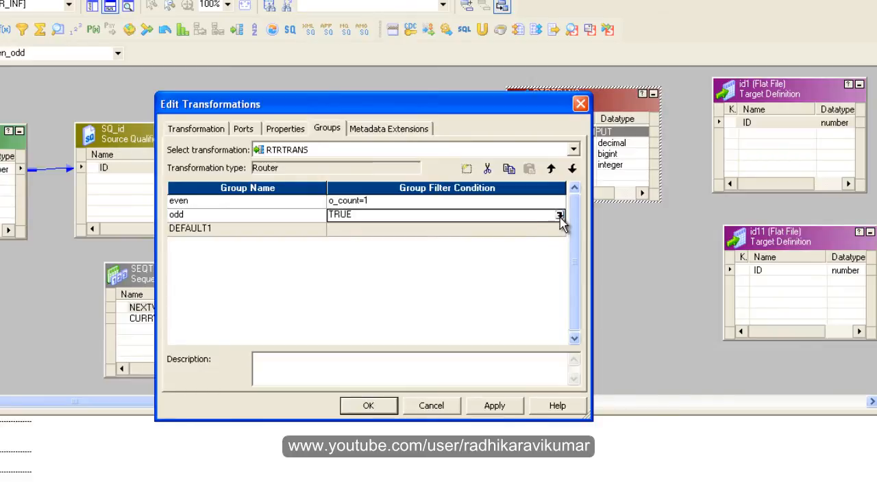
Set the odd group's condition to o_count=0, validate it, and close the router editor
left_click(559, 213)
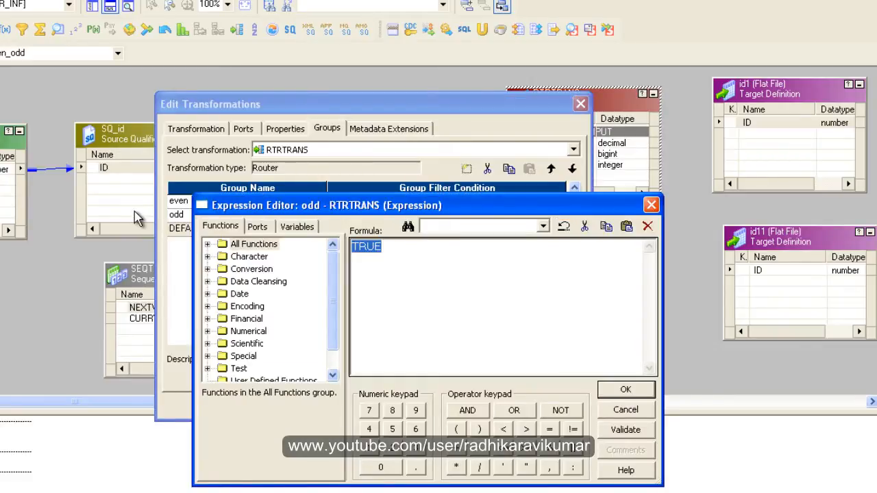
left_click(257, 227)
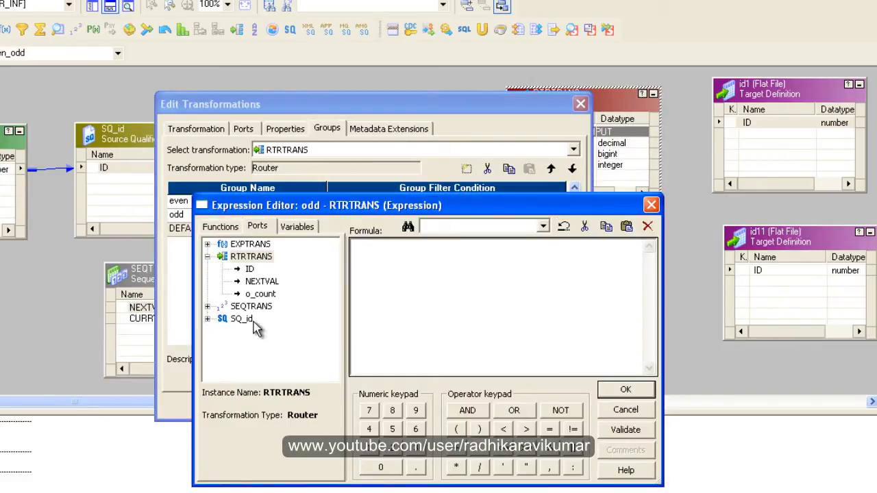
double_click(261, 294)
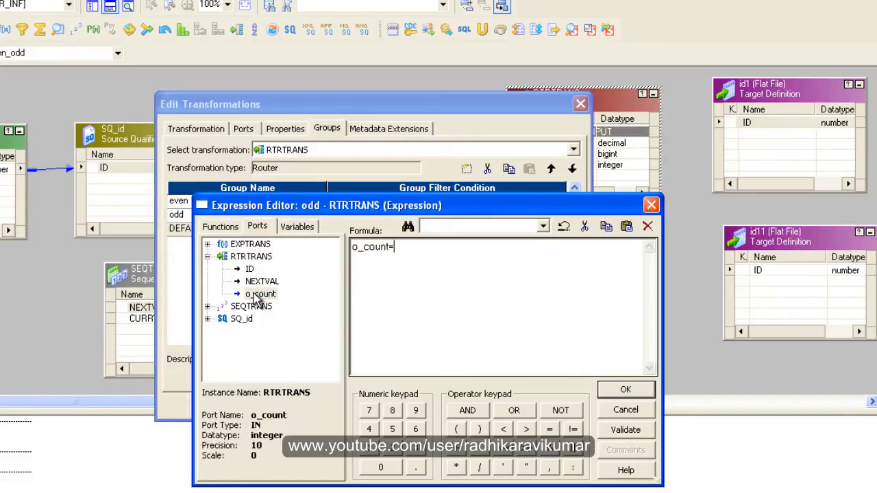
type("0")
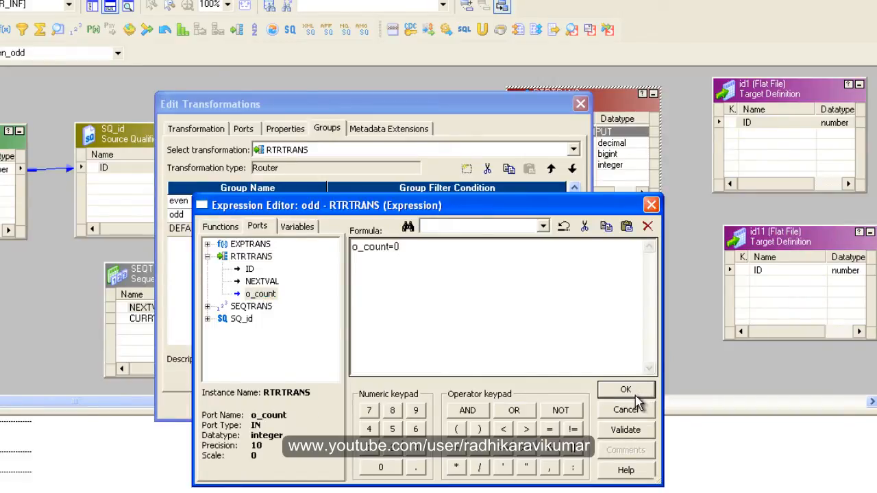
left_click(625, 429)
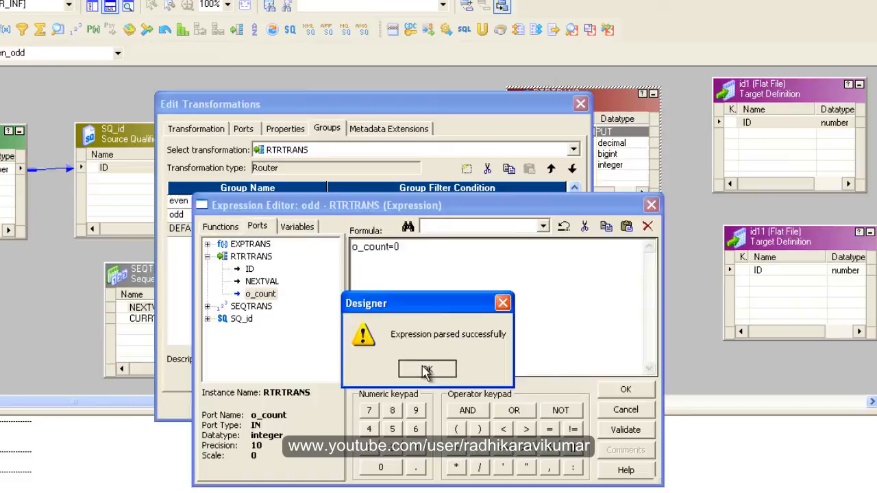
left_click(426, 368)
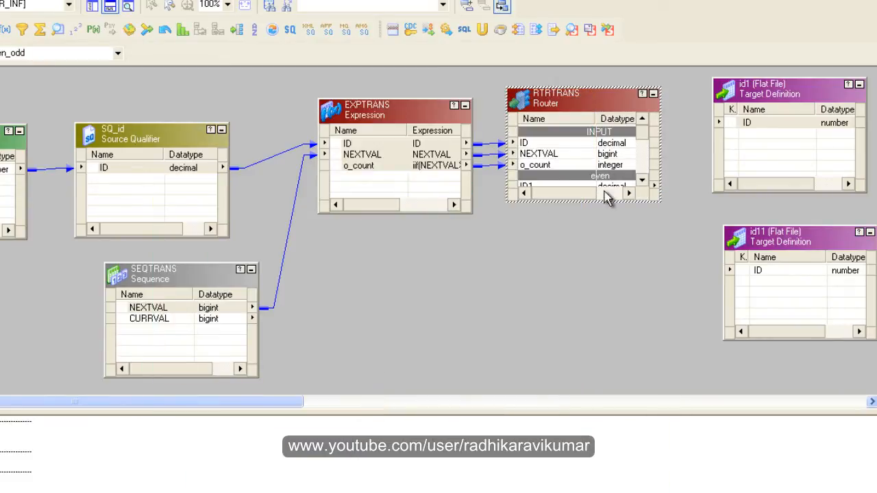
Enlarge RTRTRANS to show its even, odd and DEFAULT1 groups and select even's ID1
left_click_drag(582, 200, 582, 392)
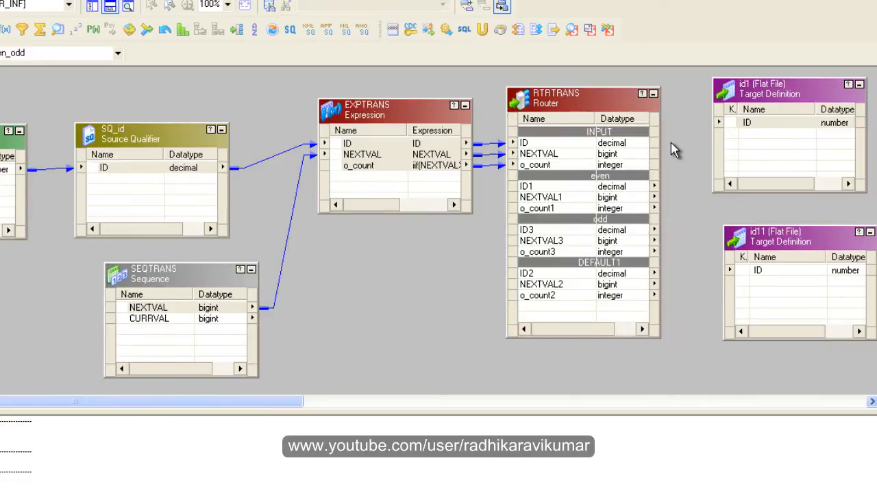
mouse_move(602, 197)
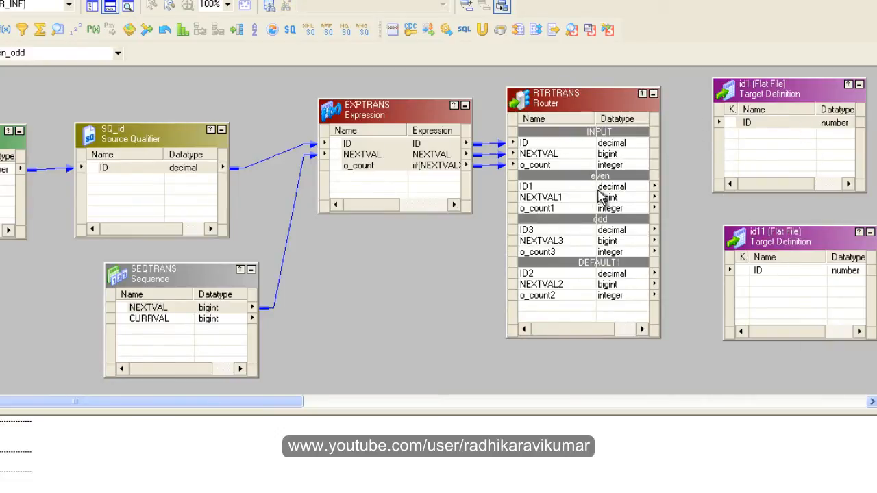
left_click(548, 186)
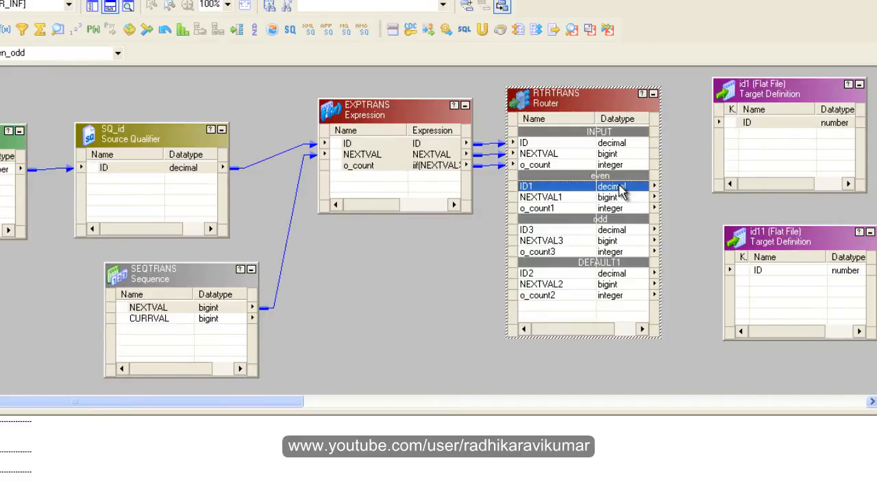
mouse_move(637, 183)
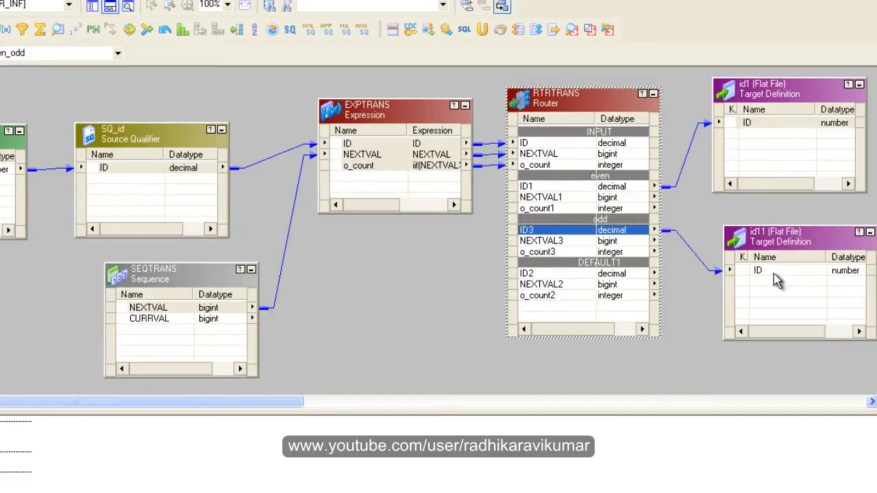
mouse_move(575, 207)
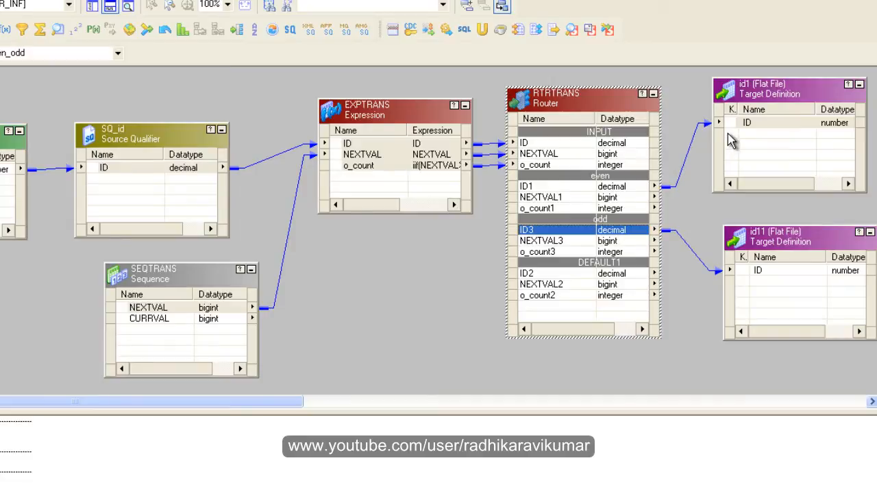
mouse_move(541, 252)
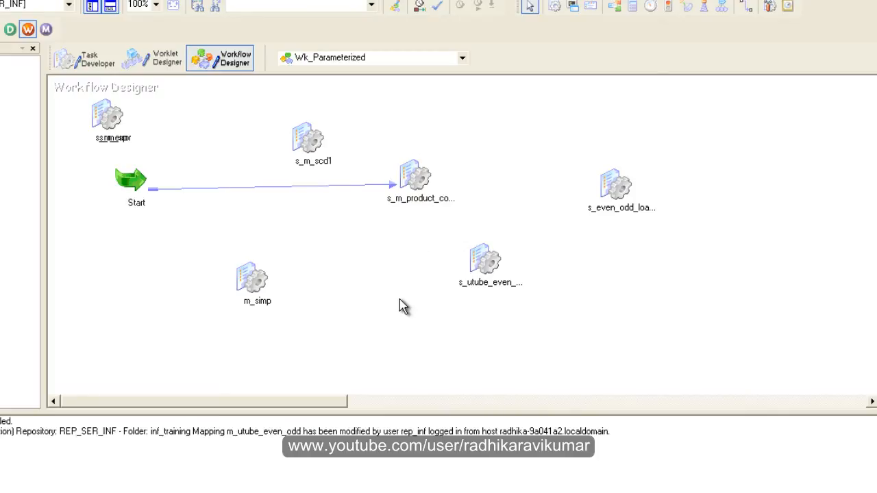
Select the s_utube_even_odd session in the Workflow Designer
left_click(483, 258)
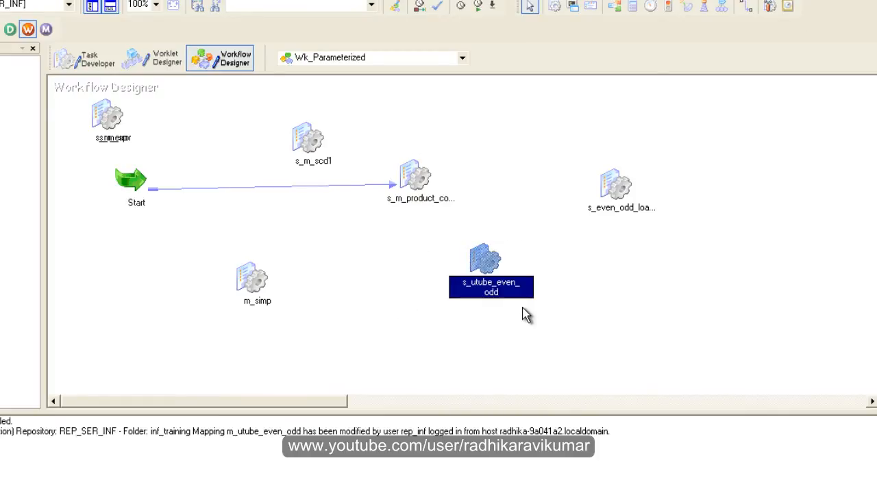
mouse_move(529, 295)
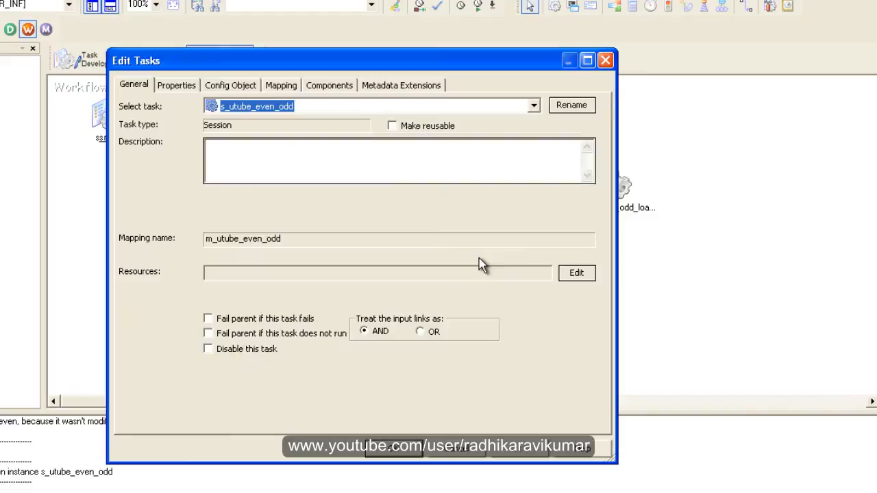
Review the session's id.txt source and even20.txt Desktop target, then close Edit Tasks
left_click(280, 85)
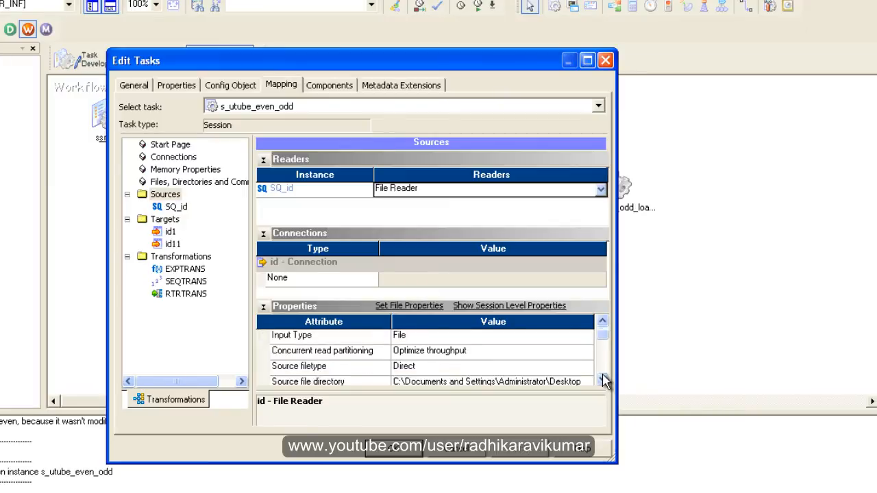
scroll("down", 3)
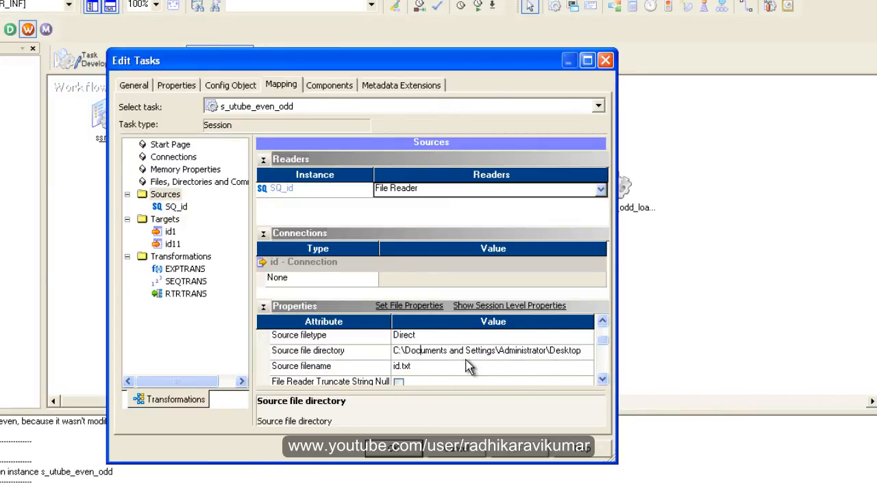
mouse_move(318, 370)
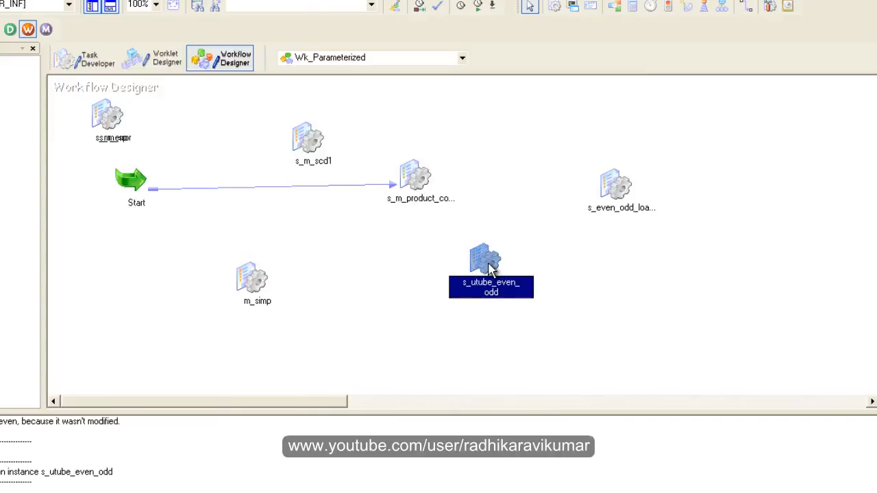
double_click(486, 267)
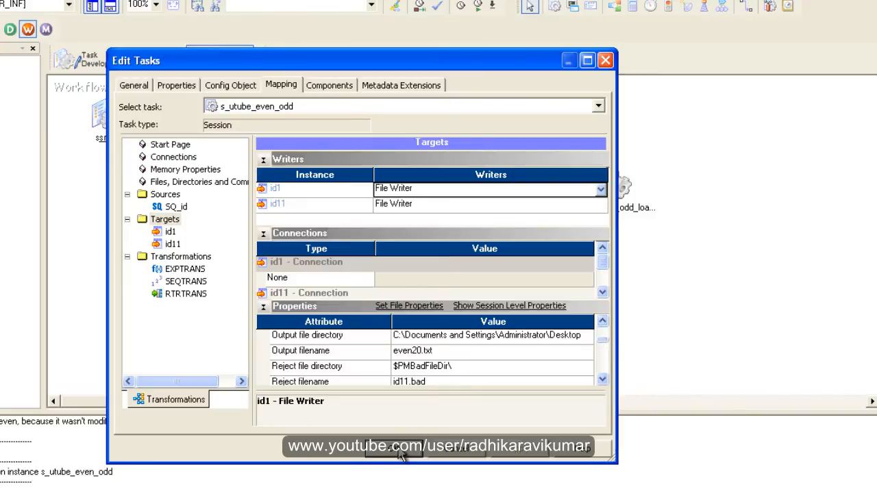
left_click(392, 448)
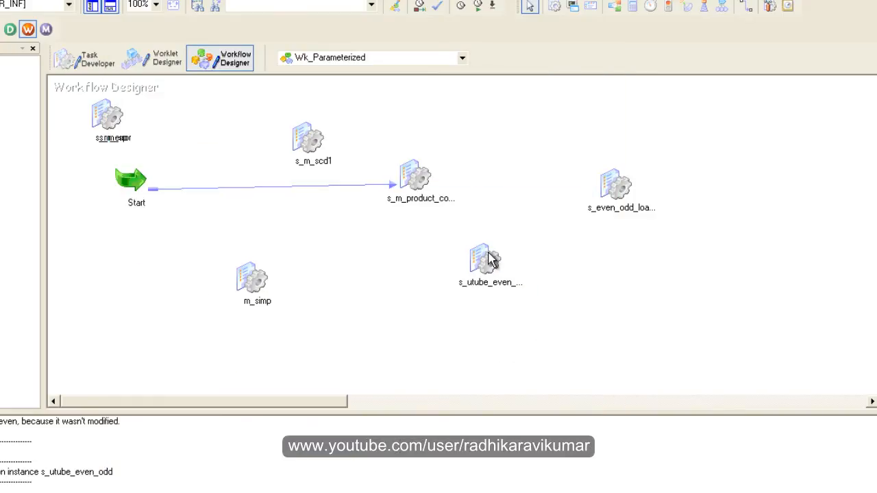
Run only the s_utube_even_odd session with Start Task
right_click(483, 260)
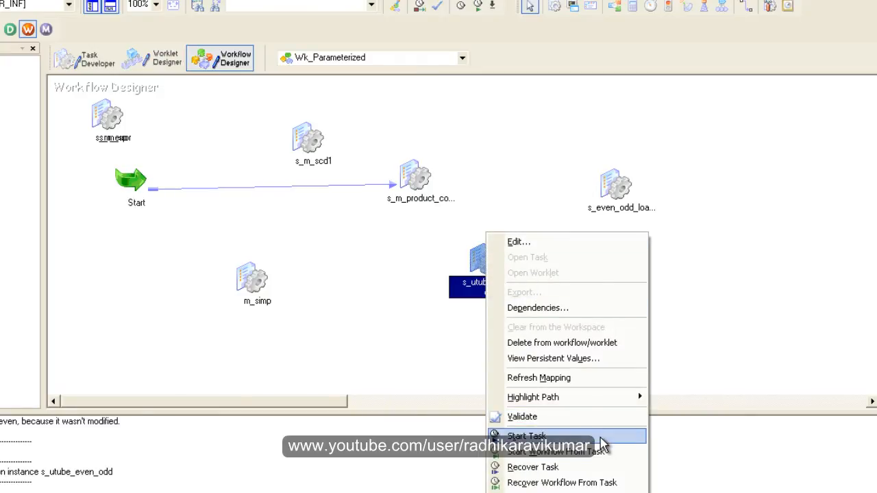
left_click(526, 436)
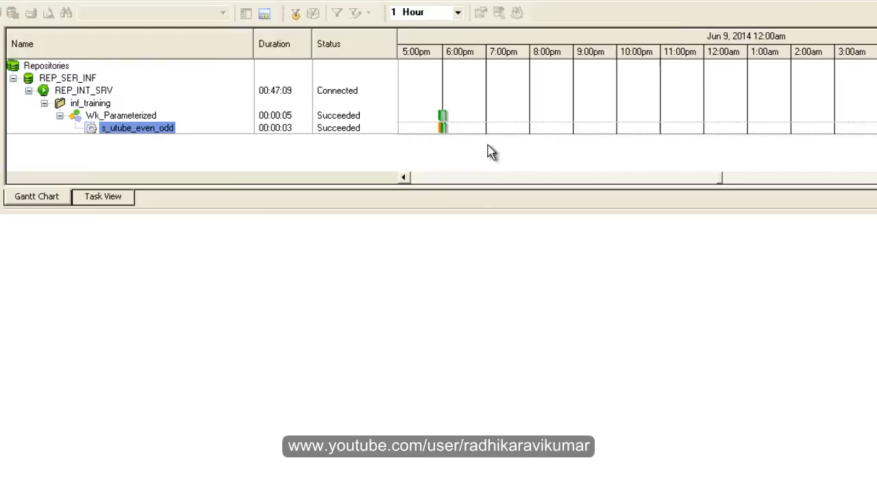
mouse_move(500, 142)
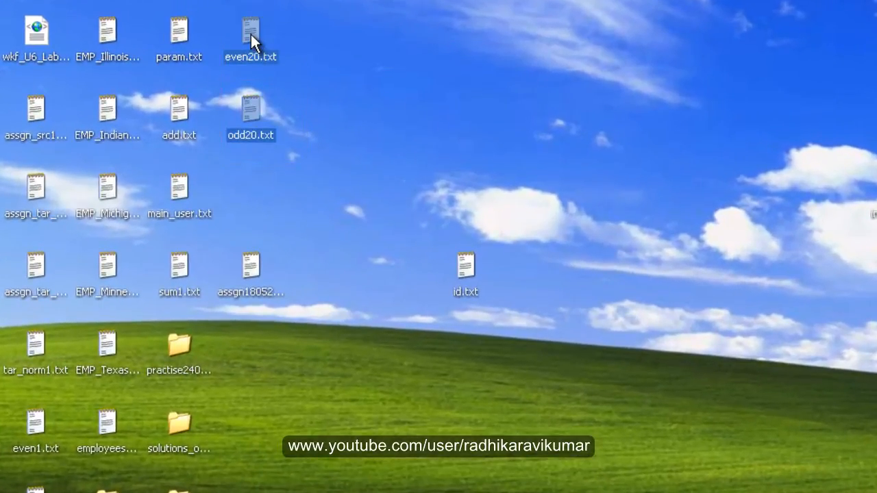
Open even20.txt (1, 3, 5, 7, 9) and odd20.txt (2, 4, 6, 8) in Notepad, closing each
double_click(251, 35)
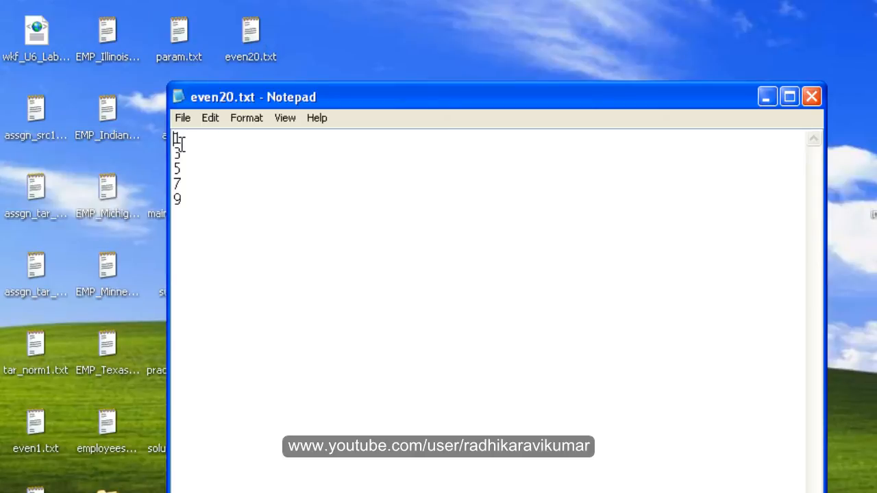
mouse_move(459, 74)
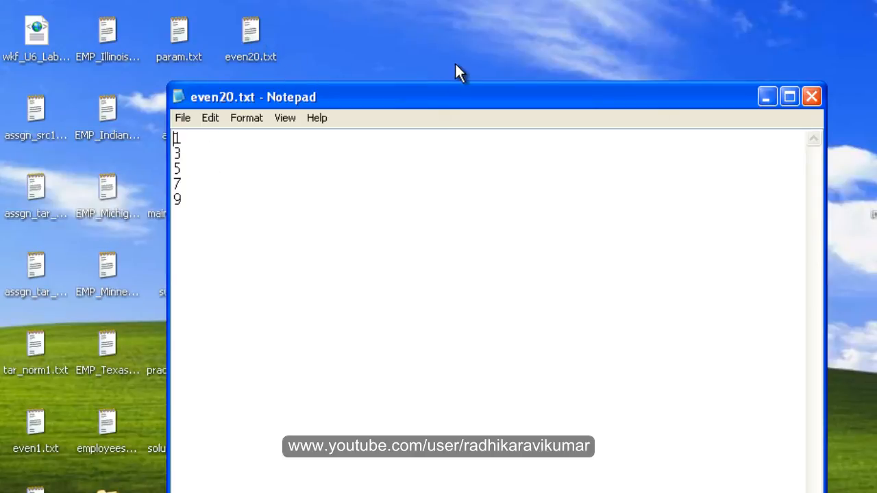
mouse_move(221, 160)
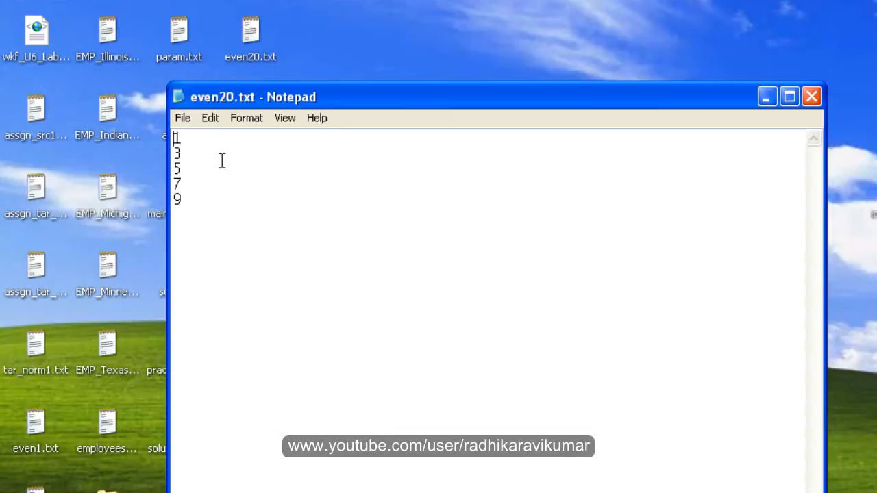
mouse_move(812, 95)
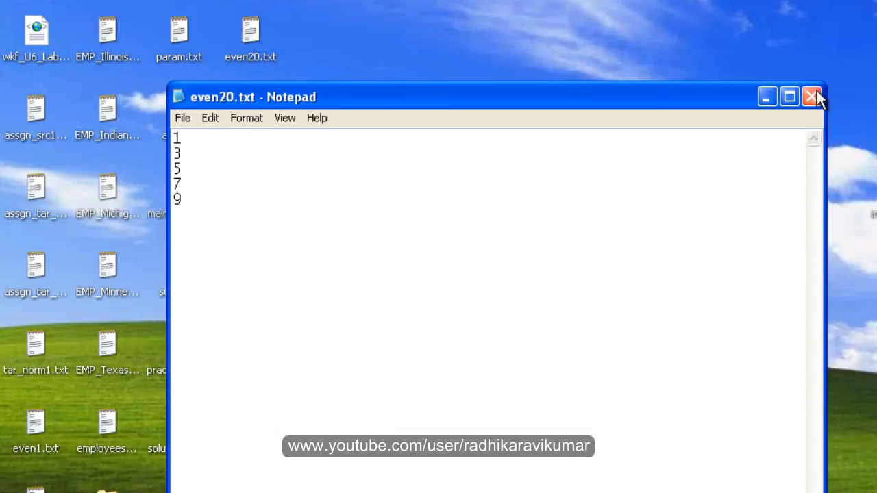
left_click(812, 96)
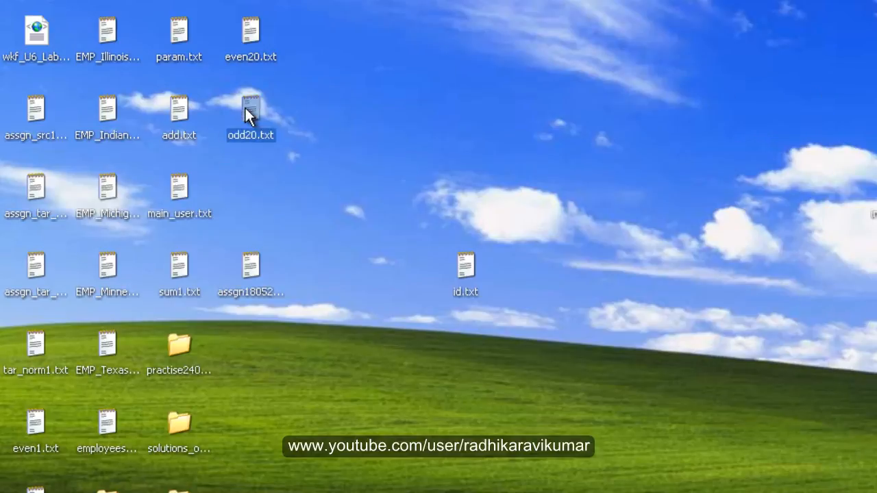
double_click(251, 110)
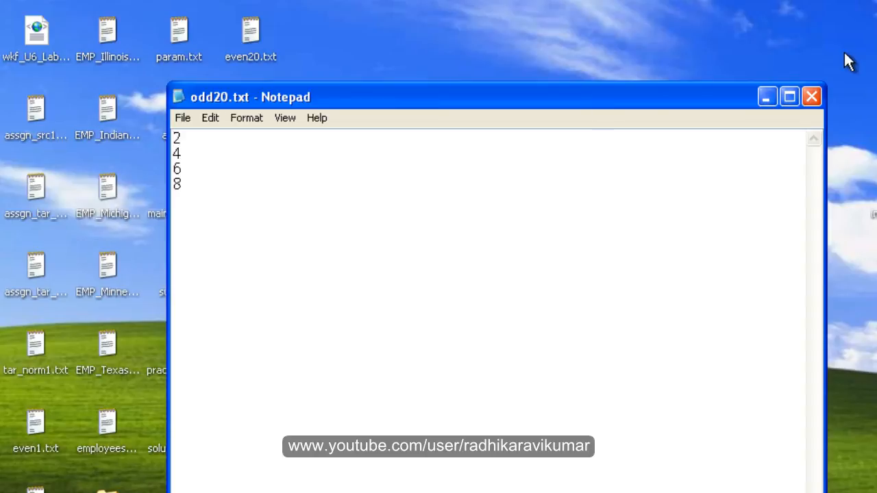
mouse_move(813, 100)
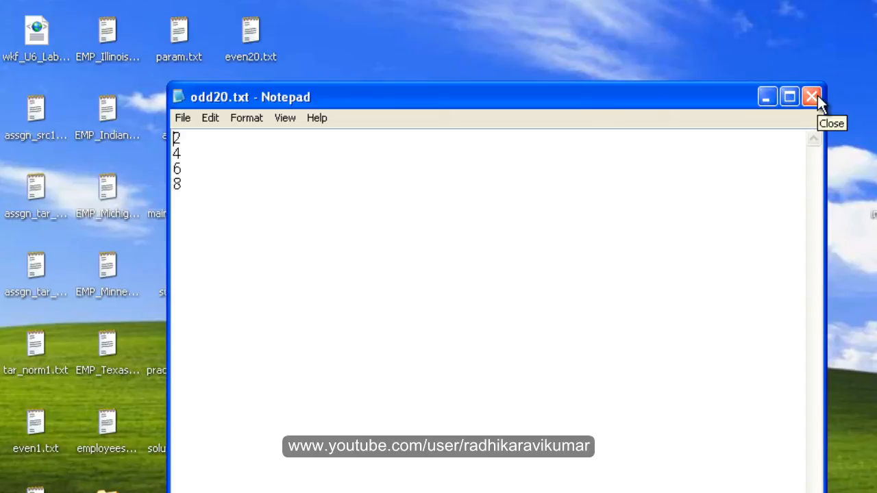
mouse_move(813, 95)
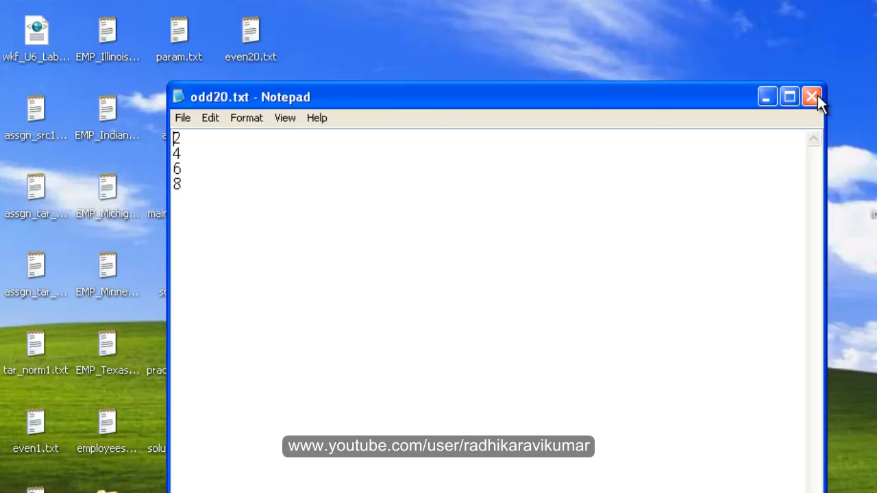
left_click(811, 96)
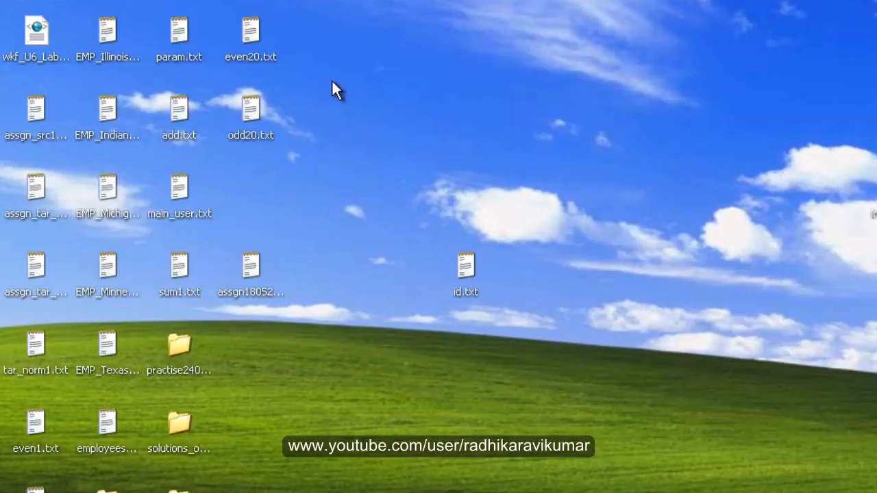
mouse_move(517, 103)
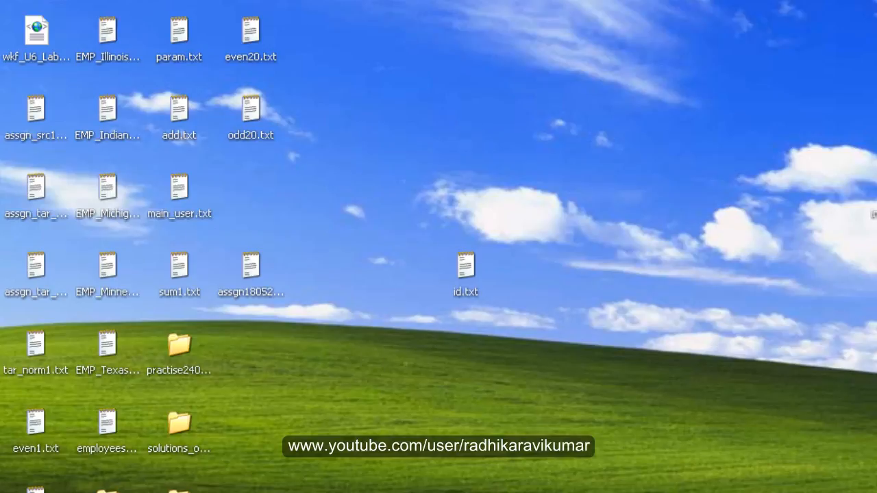
mouse_move(478, 115)
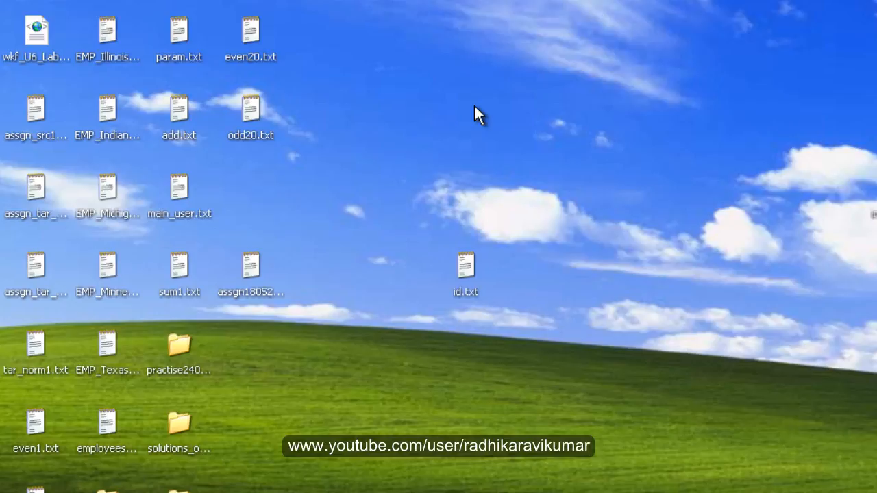
mouse_move(695, 36)
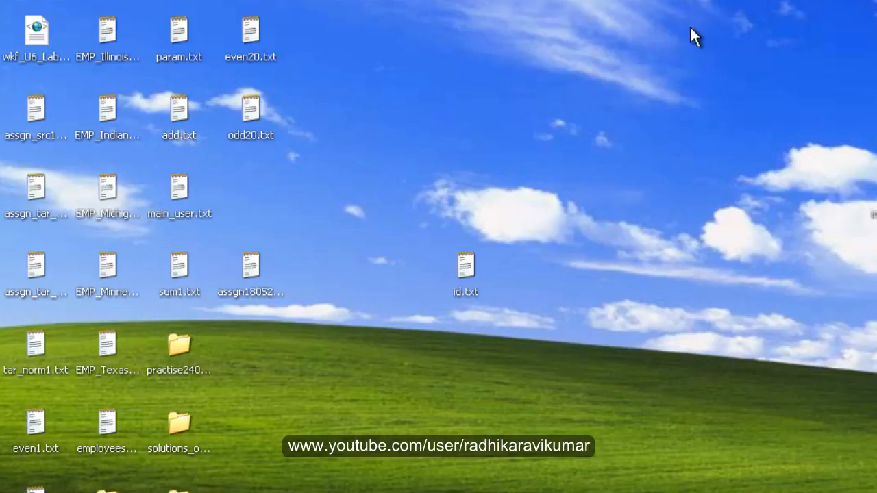
mouse_move(227, 22)
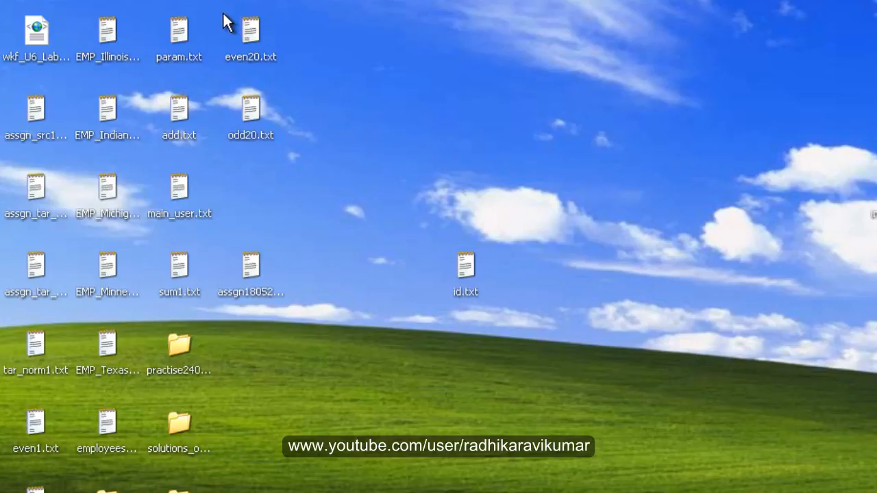
left_click(251, 110)
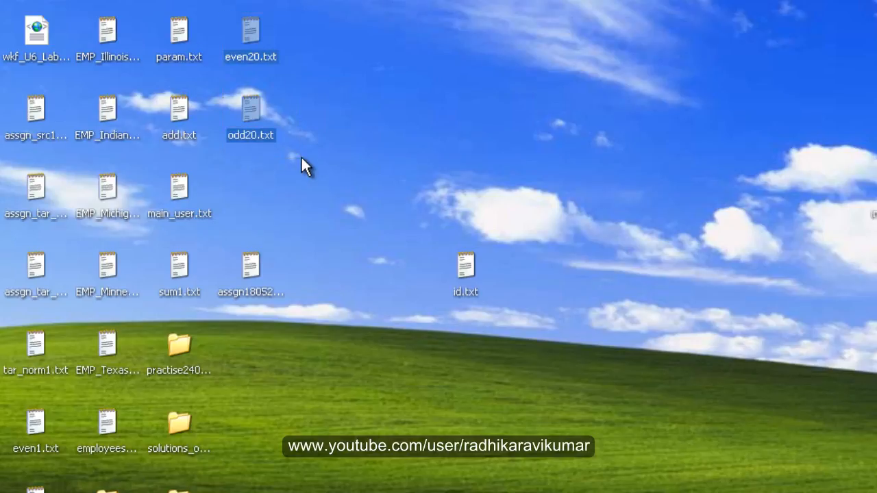